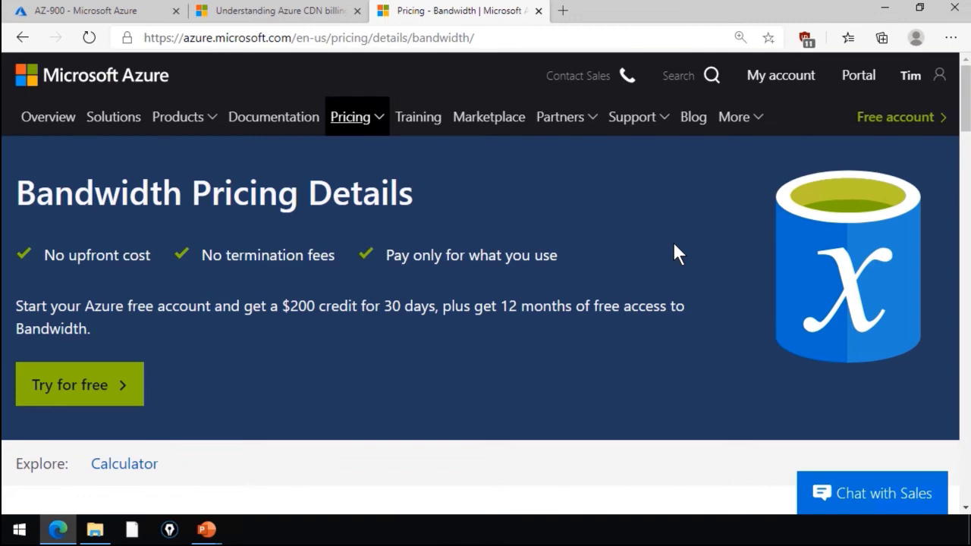
Review bandwidth pricing, then bring up the CDN billing article's five billing zones (Zone 1–5)
scroll("down", 3)
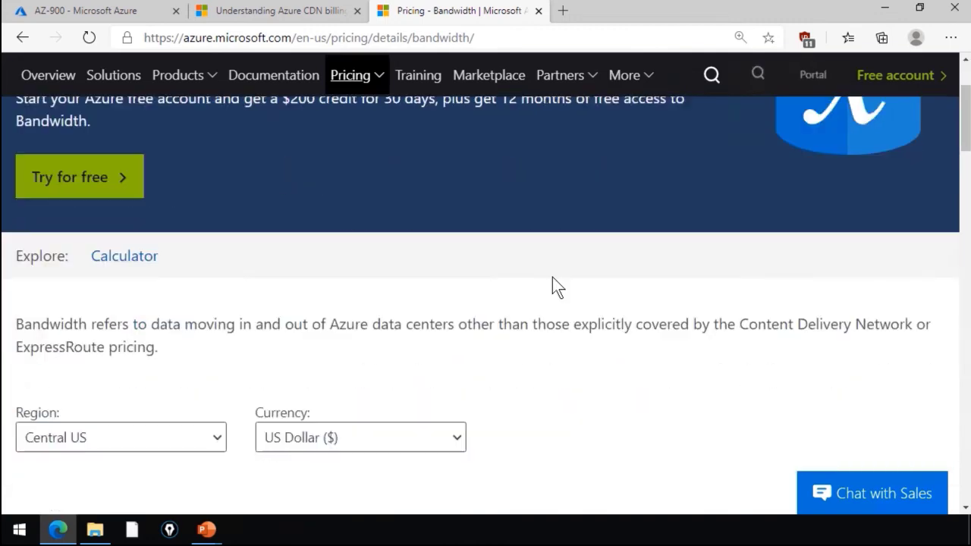
scroll("down", 3)
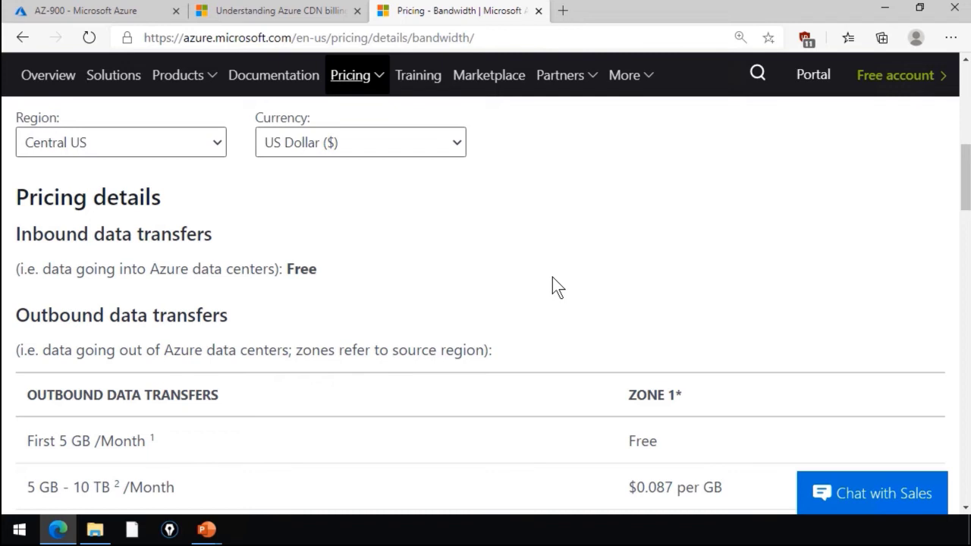
scroll("down", 3)
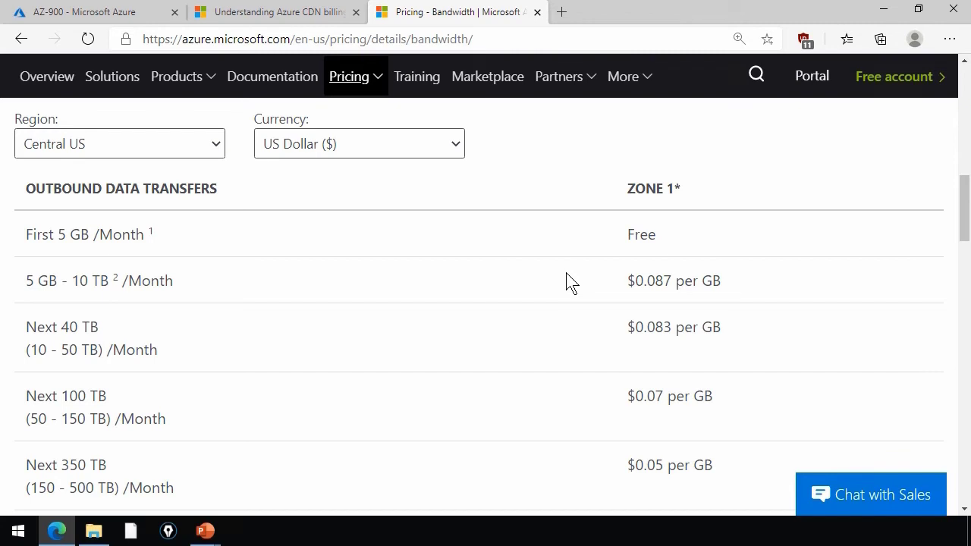
scroll("up", 3)
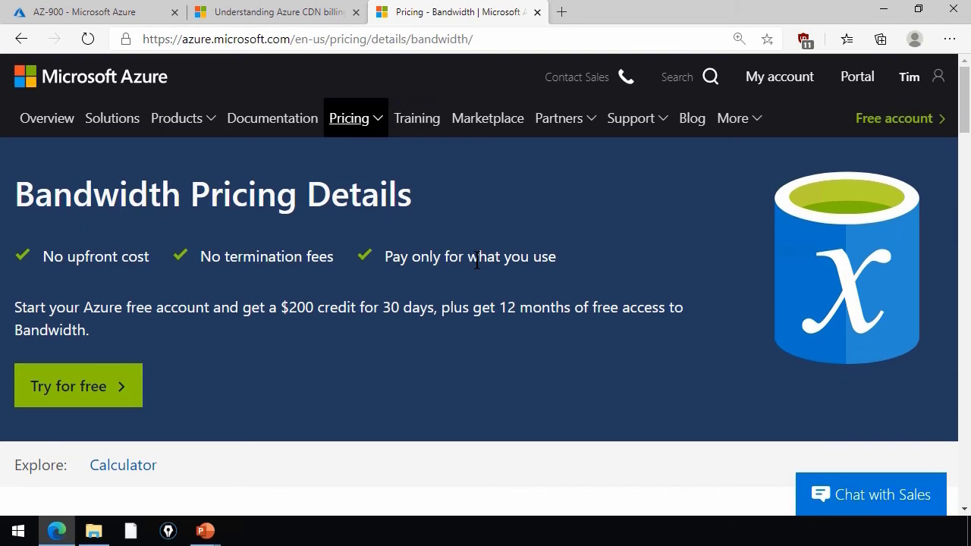
left_click(273, 12)
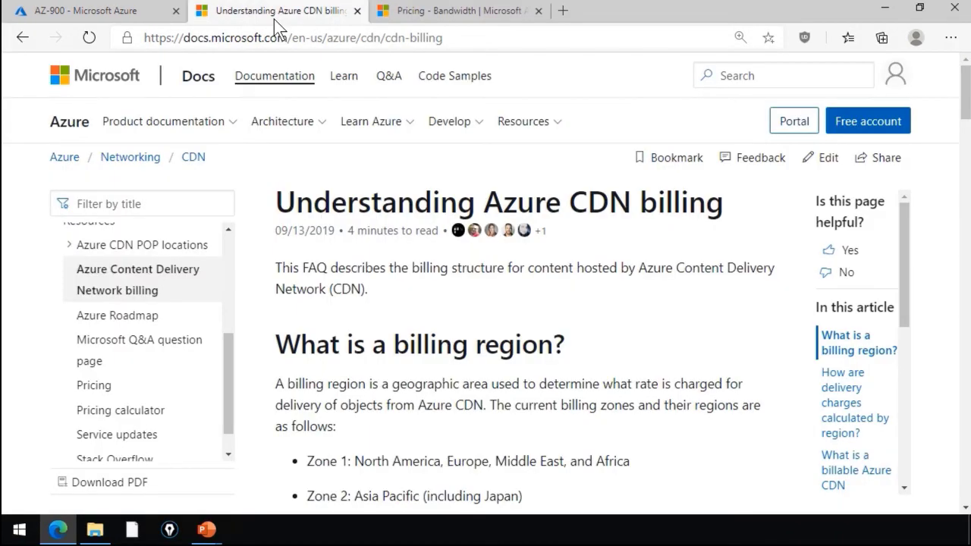
scroll("down", 3)
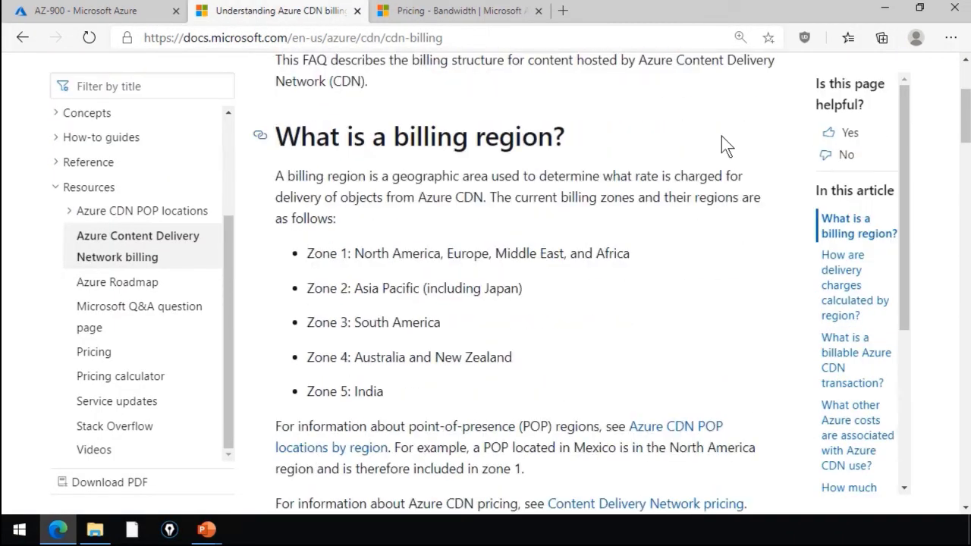
mouse_move(761, 144)
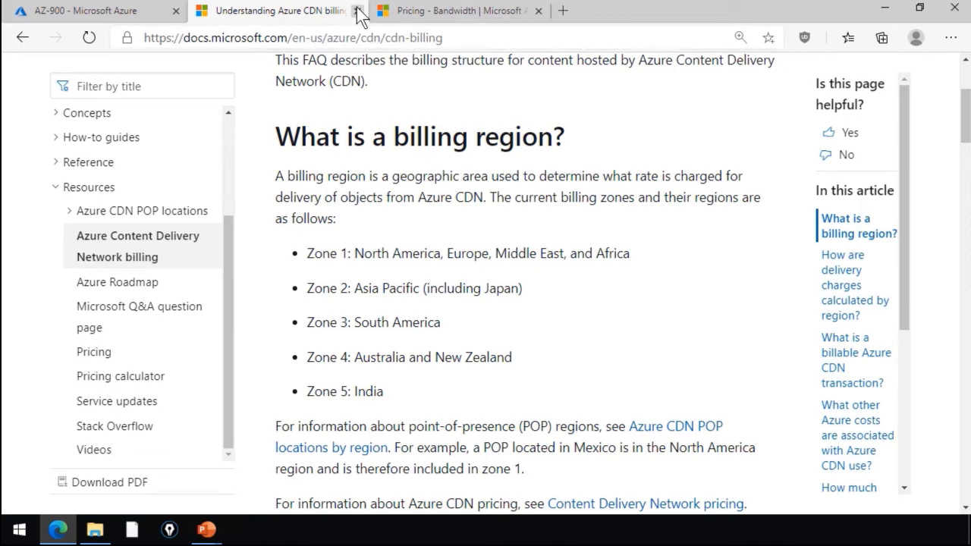
Leave the docs and reach the portal's Reservations service by searching 'reserv'
left_click(358, 9)
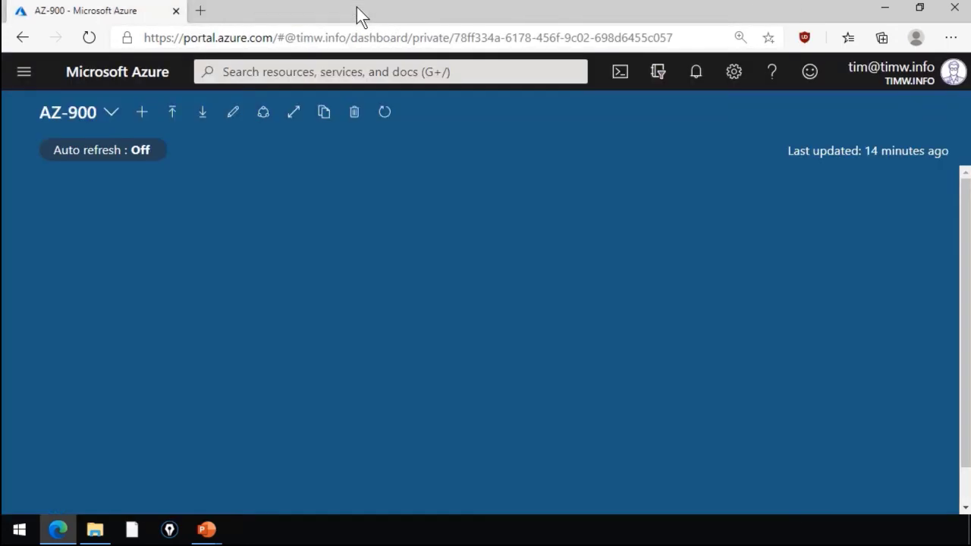
mouse_move(312, 146)
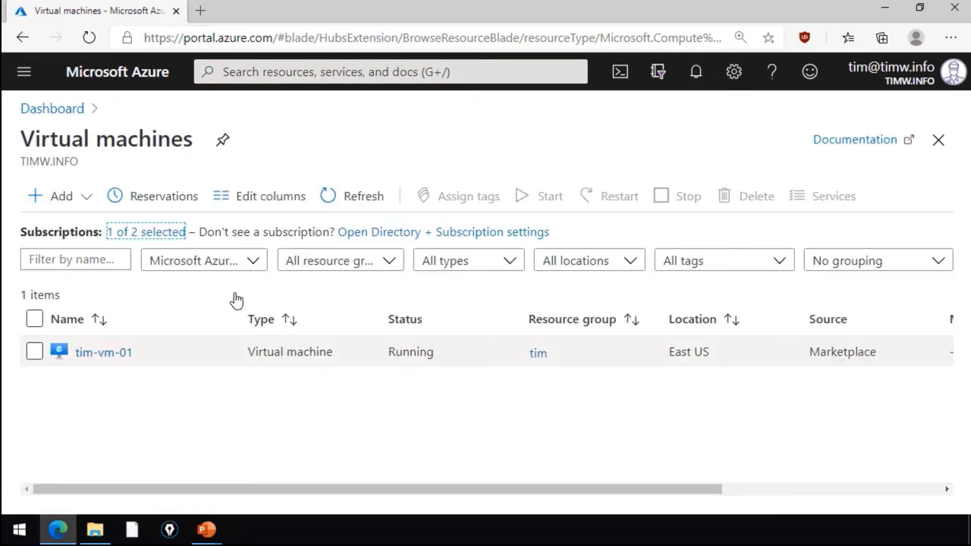
mouse_move(158, 205)
type("t")
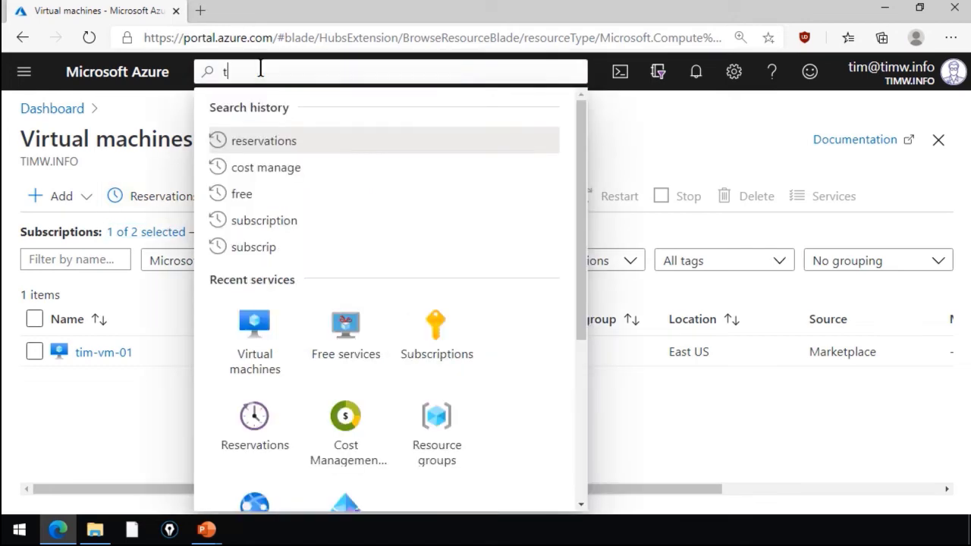
key("Backspace")
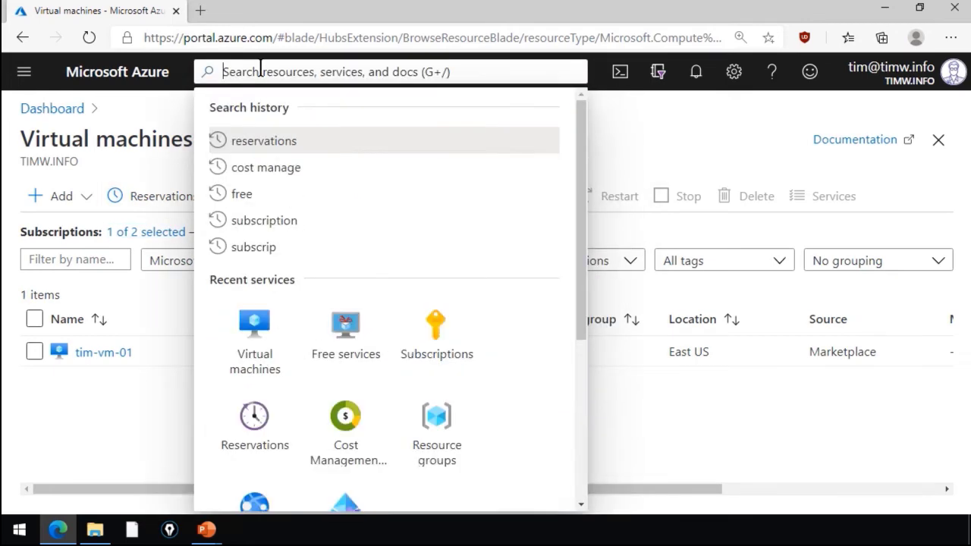
type("reserv")
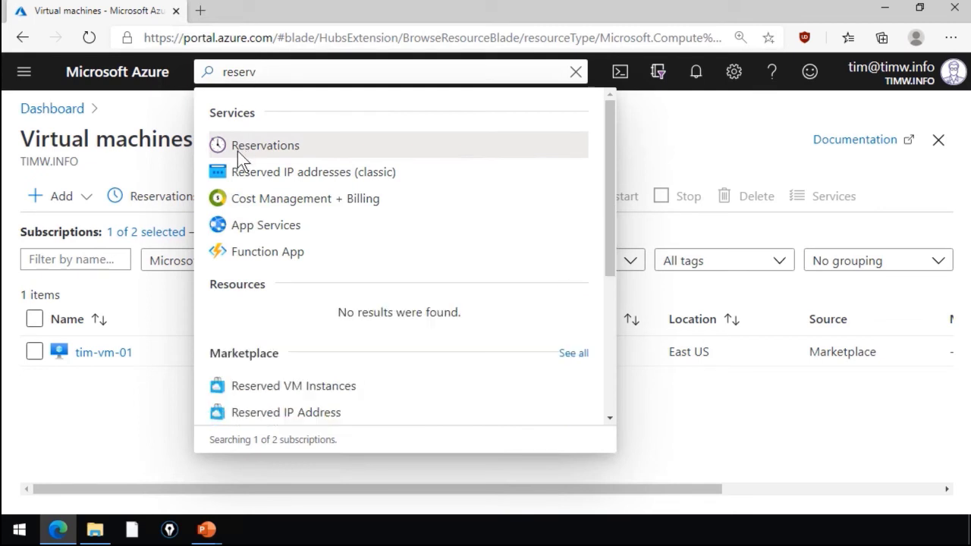
left_click(264, 146)
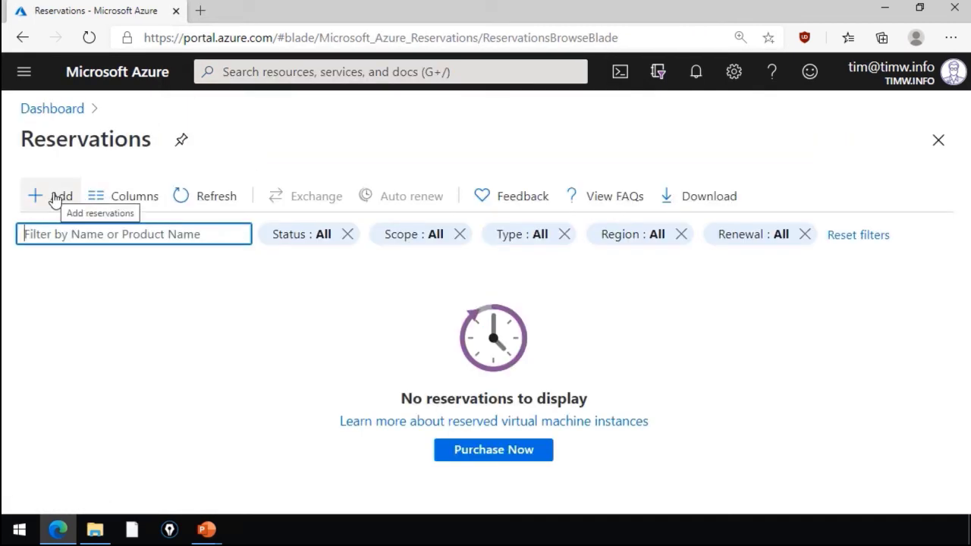
Start a new reservation purchase and review the products eligible for reservation discounts
left_click(49, 196)
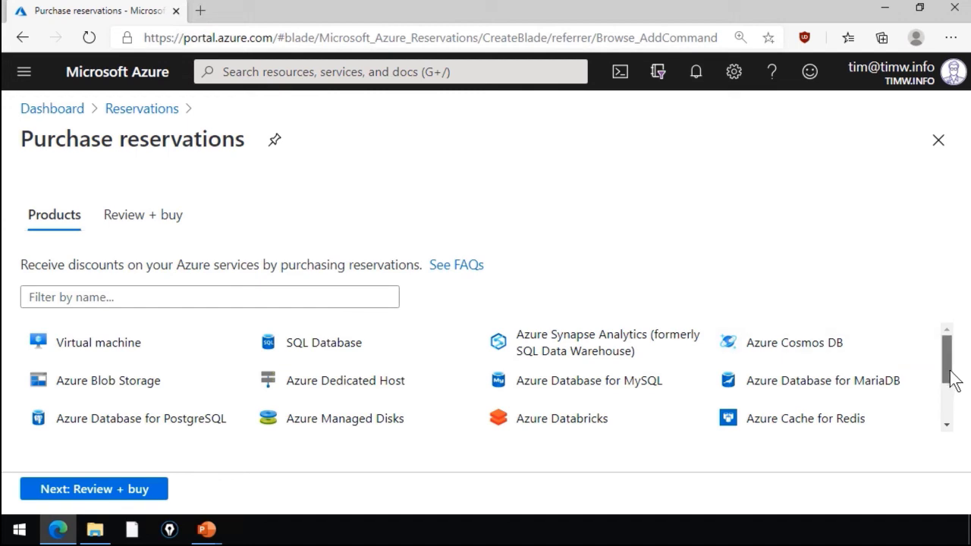
scroll("down", 3)
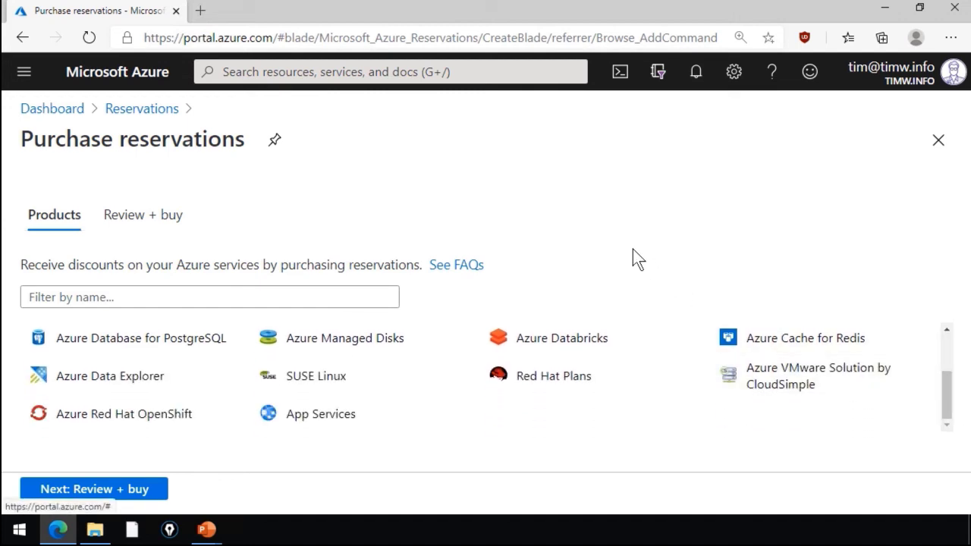
left_click(389, 71)
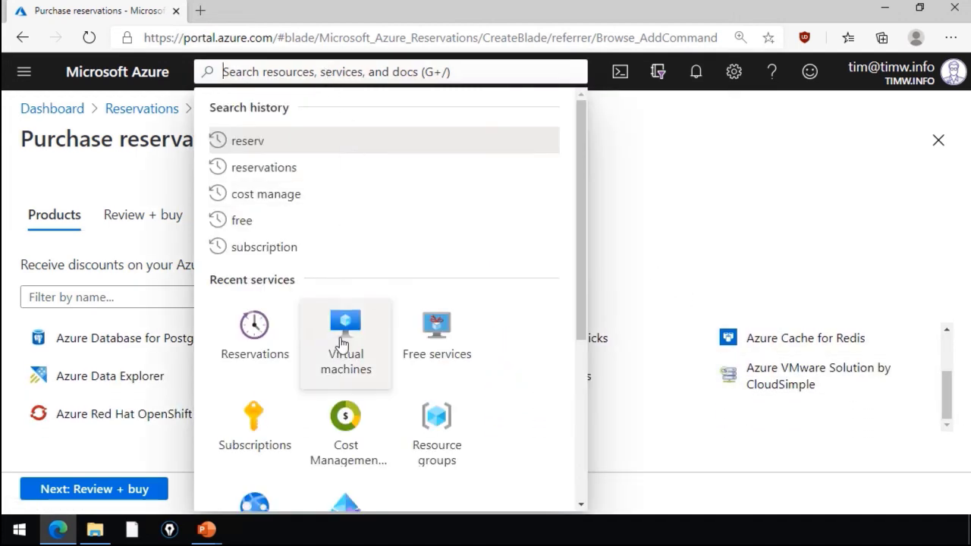
Begin a new virtual machine with Windows Server 2019 Datacenter as its image
left_click(345, 337)
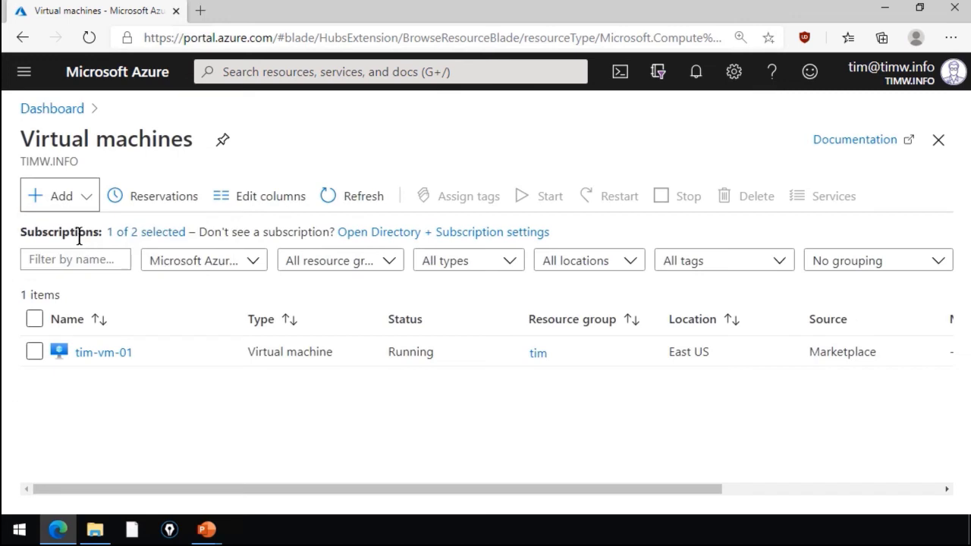
left_click(52, 194)
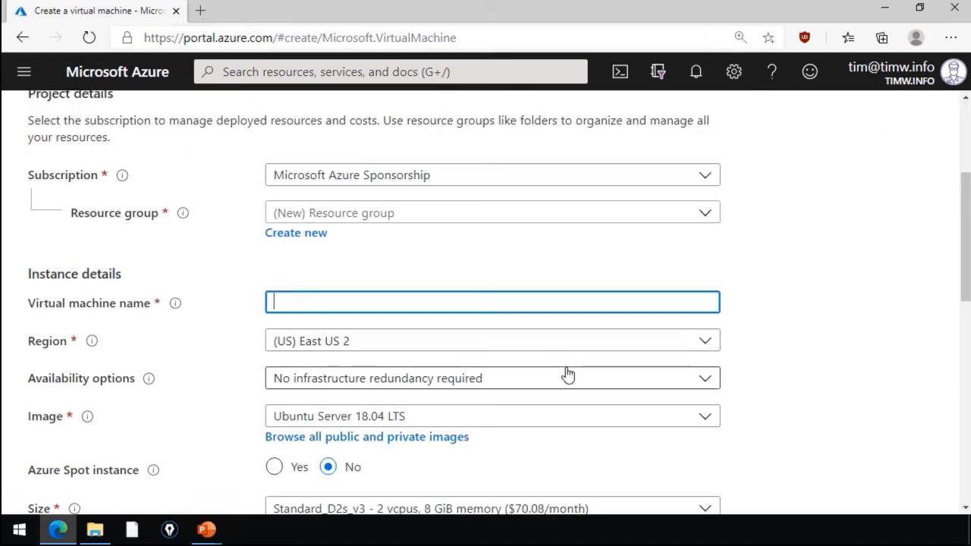
mouse_move(696, 401)
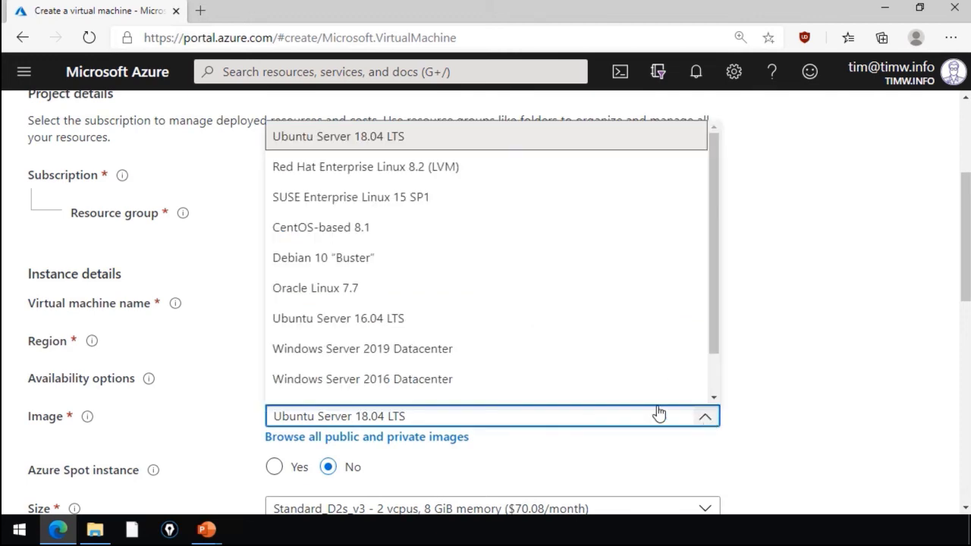
left_click(361, 347)
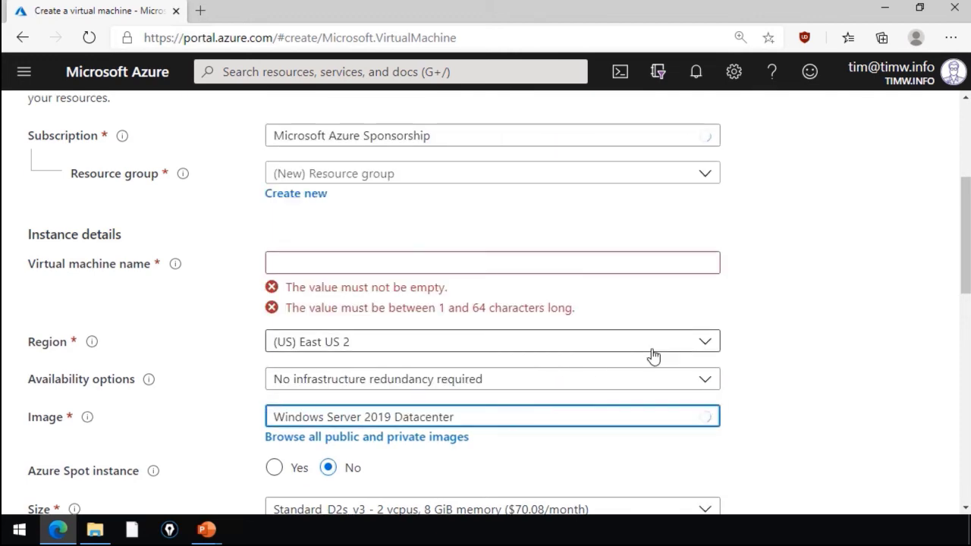
scroll("down", 3)
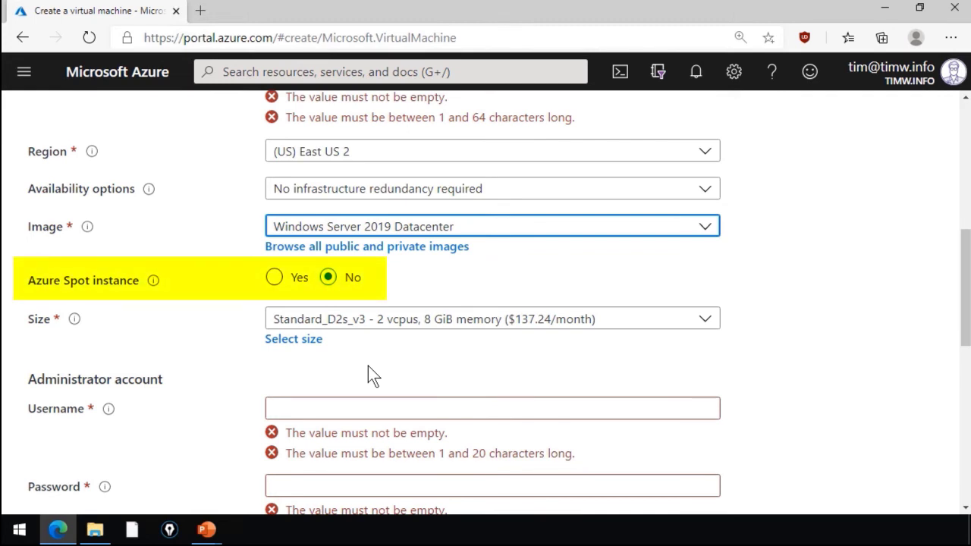
Make the VM an Azure Spot instance evicted on price or capacity
left_click(273, 276)
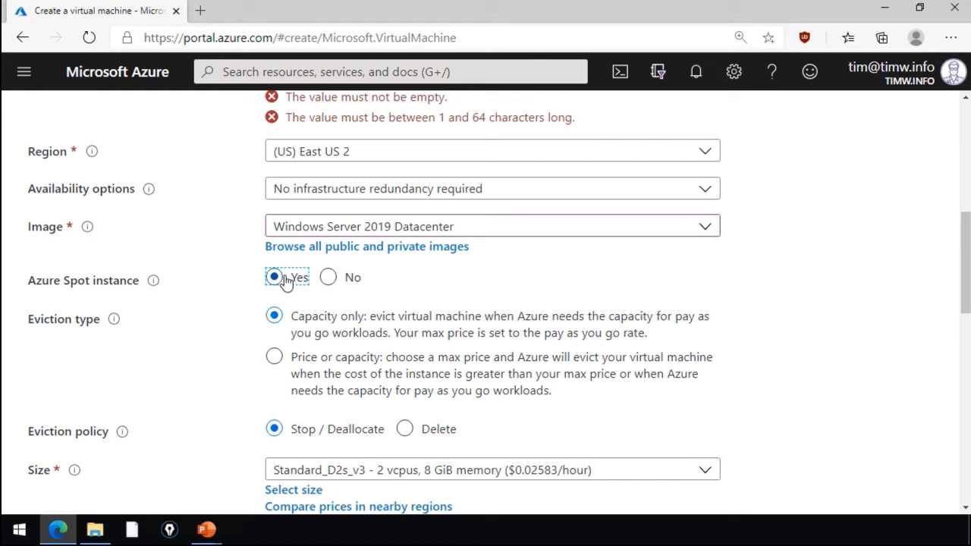
mouse_move(327, 322)
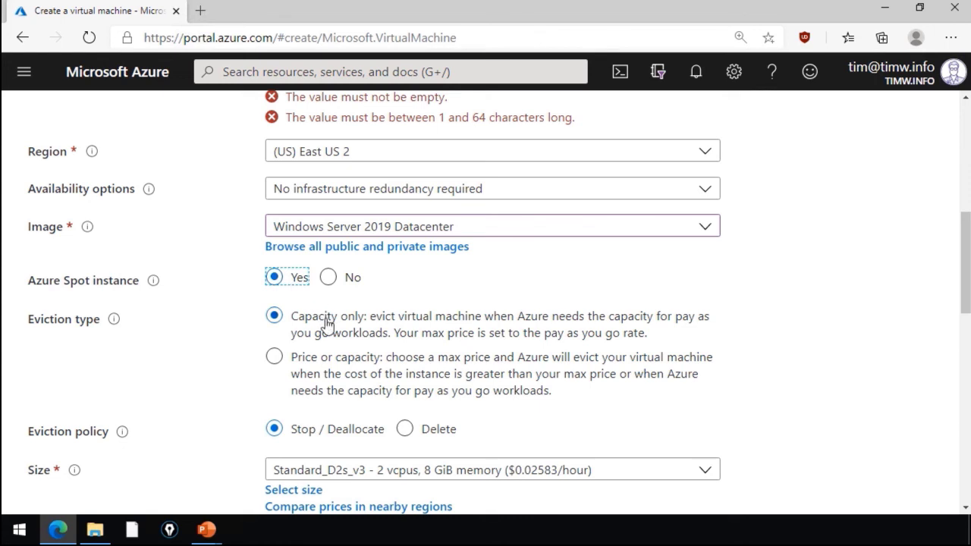
mouse_move(479, 281)
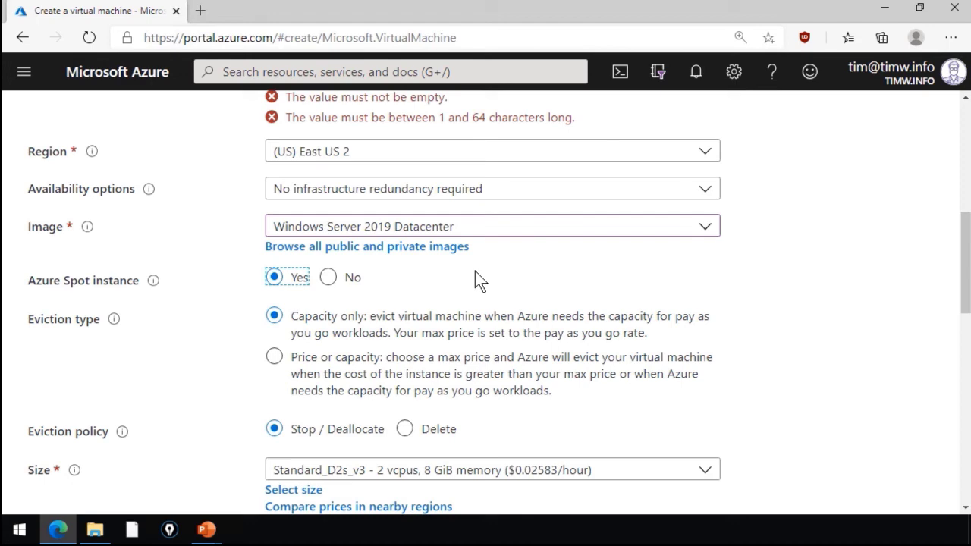
left_click(273, 356)
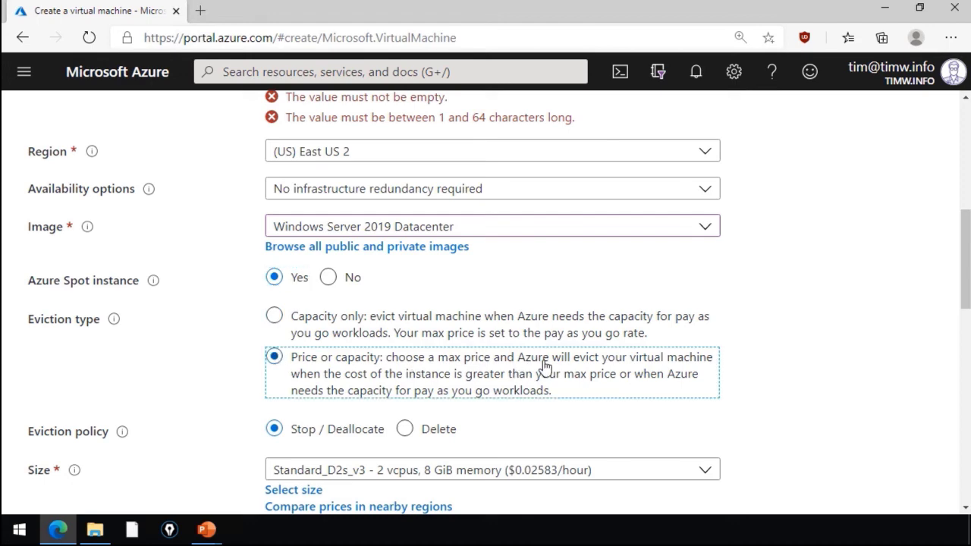
scroll("down", 3)
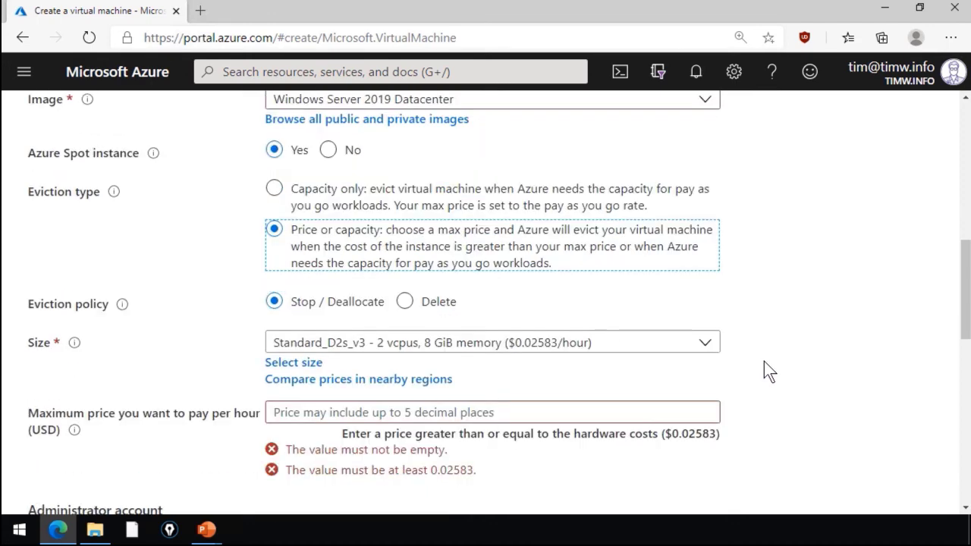